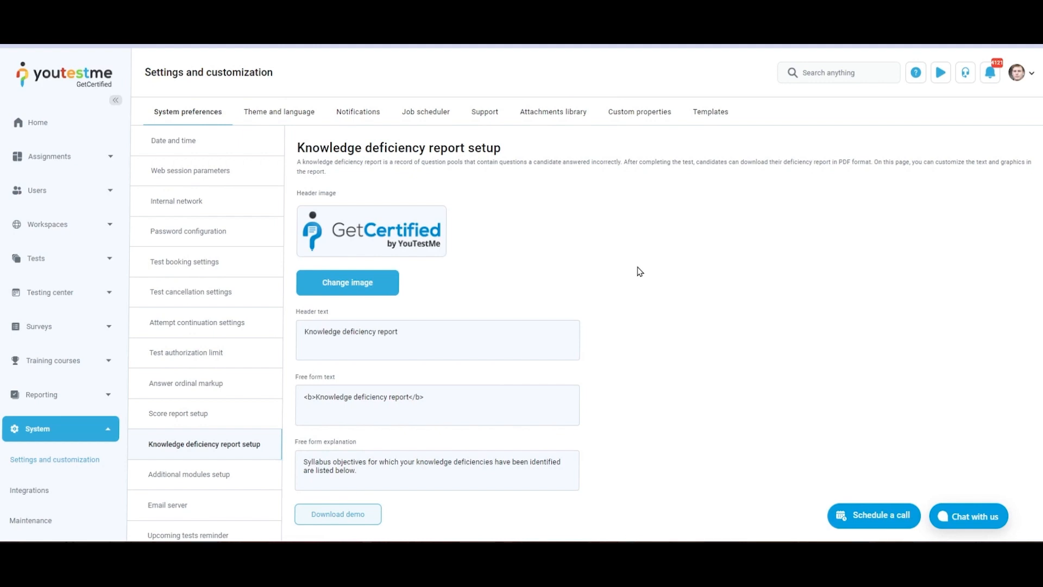
mouse_move(456, 252)
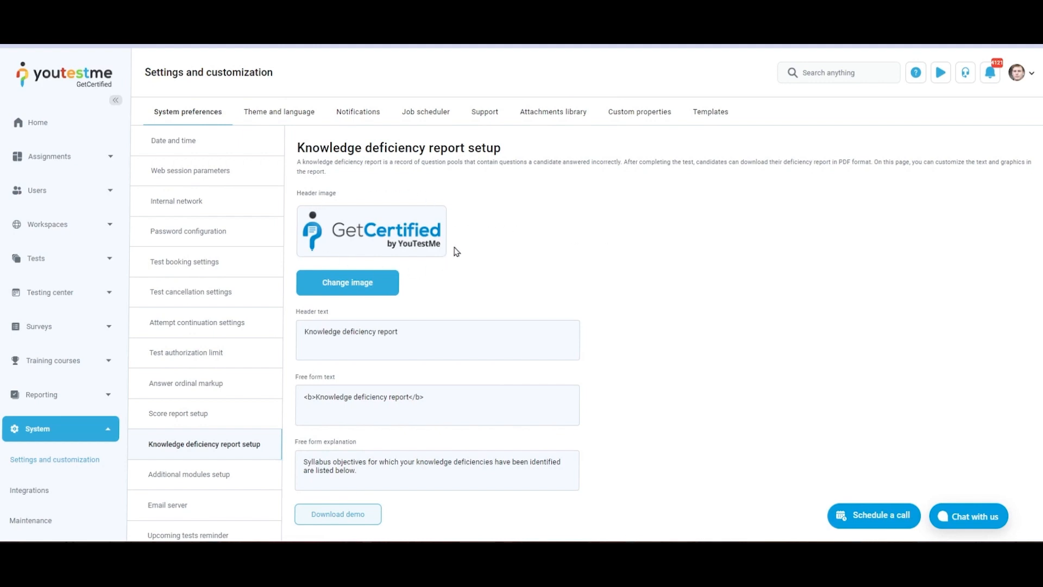
mouse_move(484, 265)
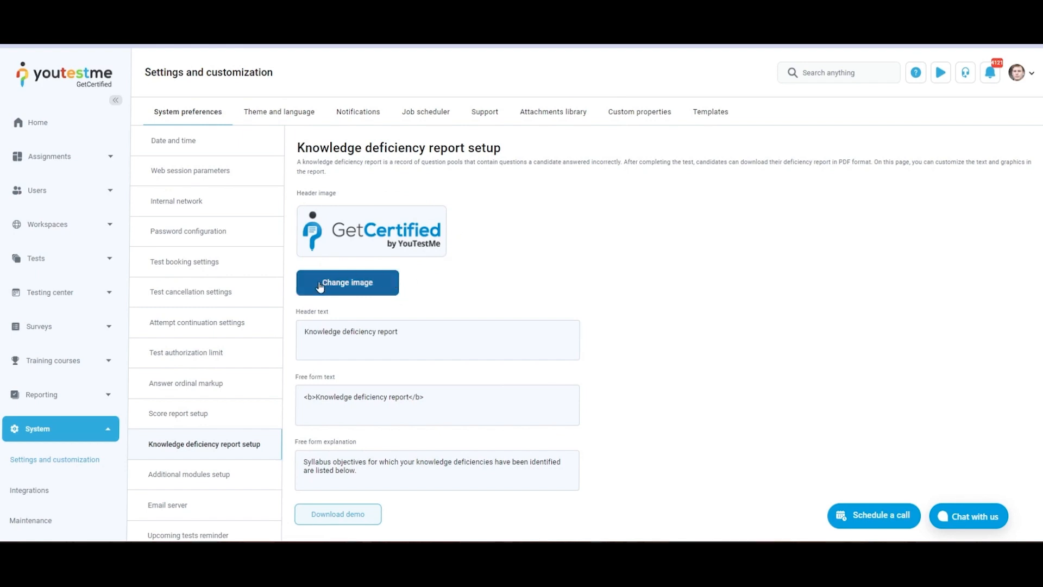
mouse_move(377, 304)
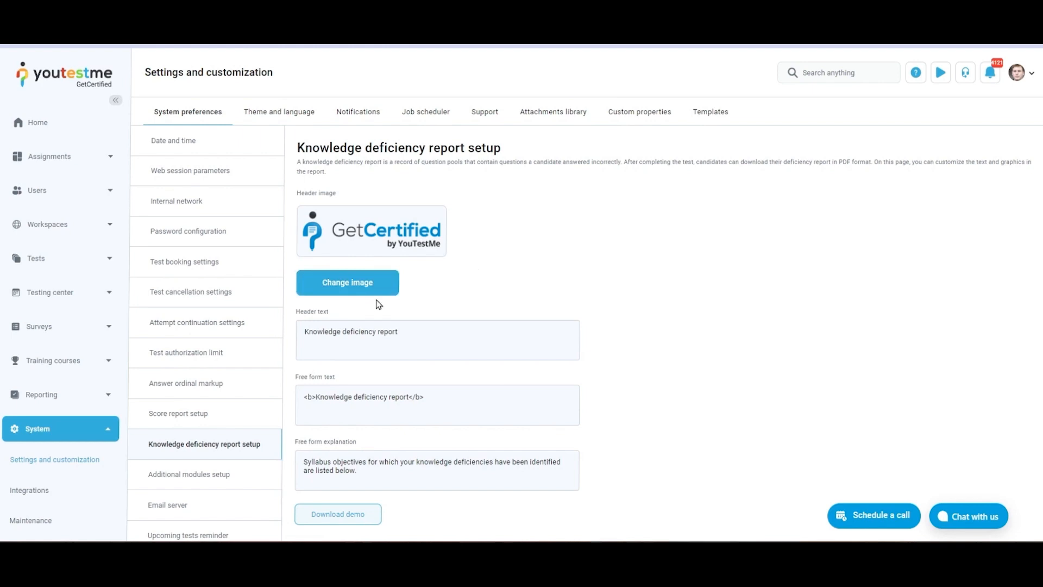
mouse_move(354, 305)
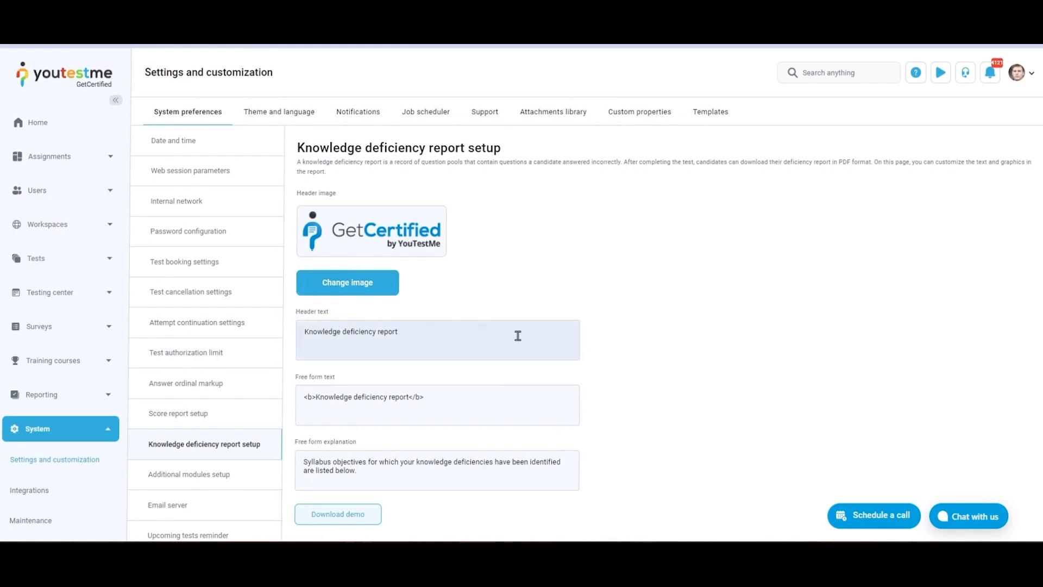
Check the header and free-form text fields unchanged, then confirm the knowledge deficiency report settings
click(435, 339)
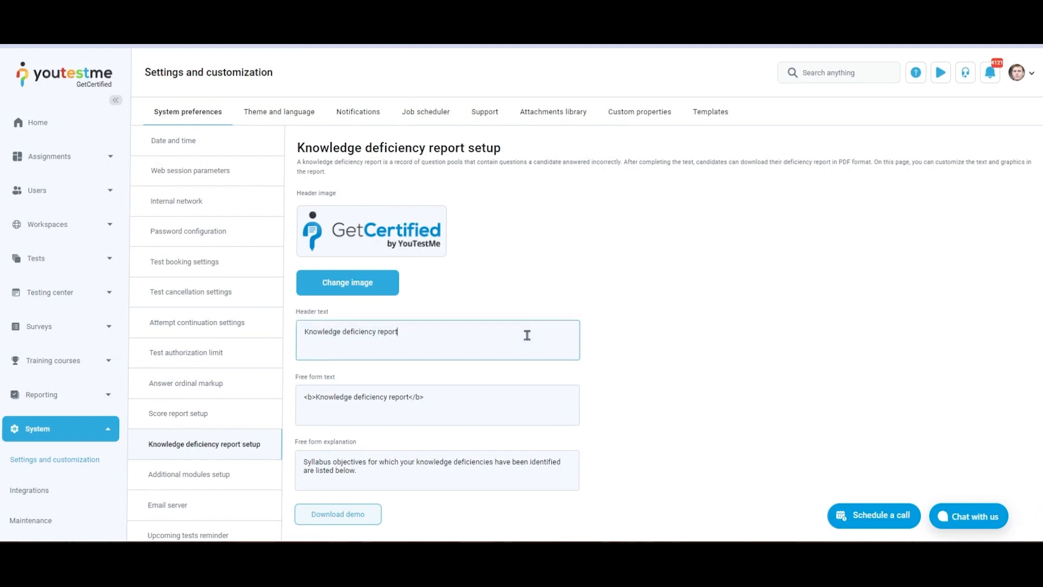
mouse_move(328, 379)
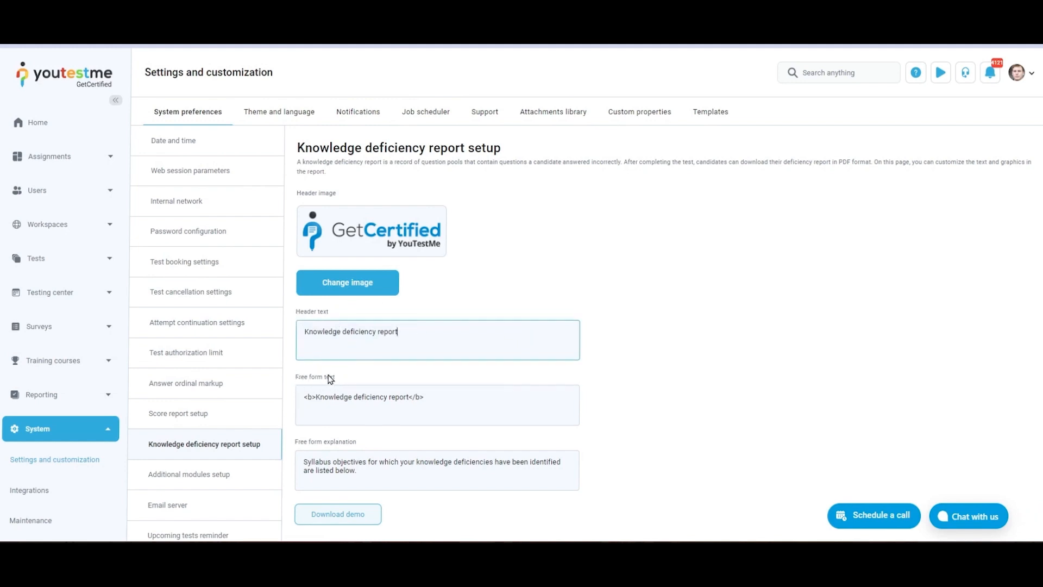
click(516, 406)
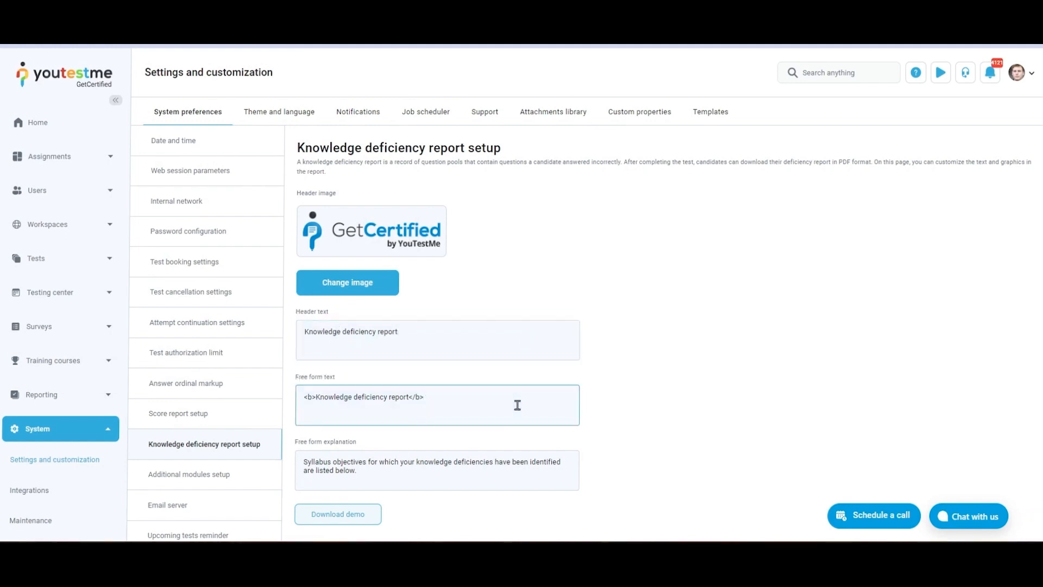
mouse_move(333, 440)
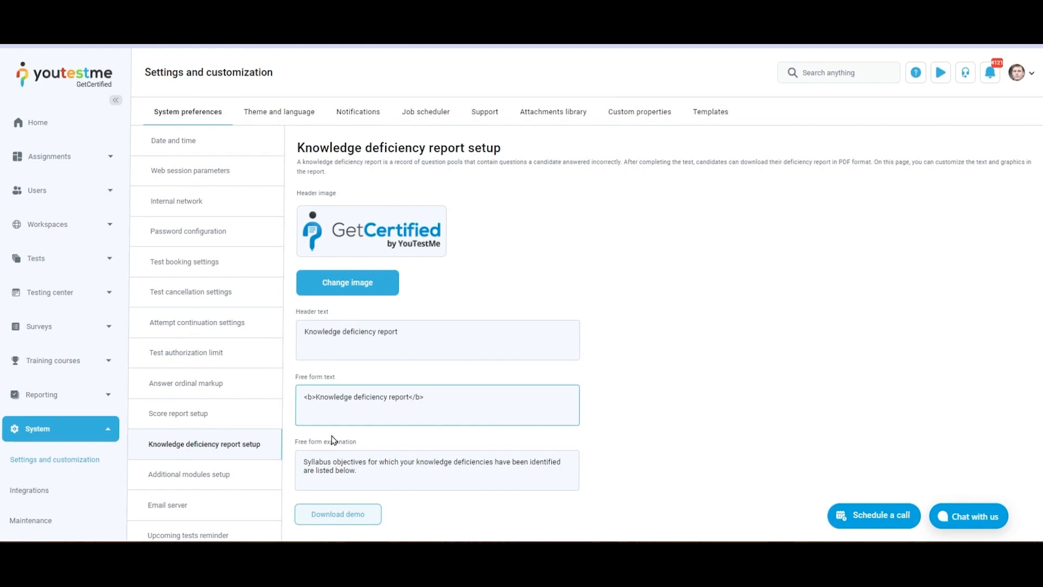
mouse_move(305, 443)
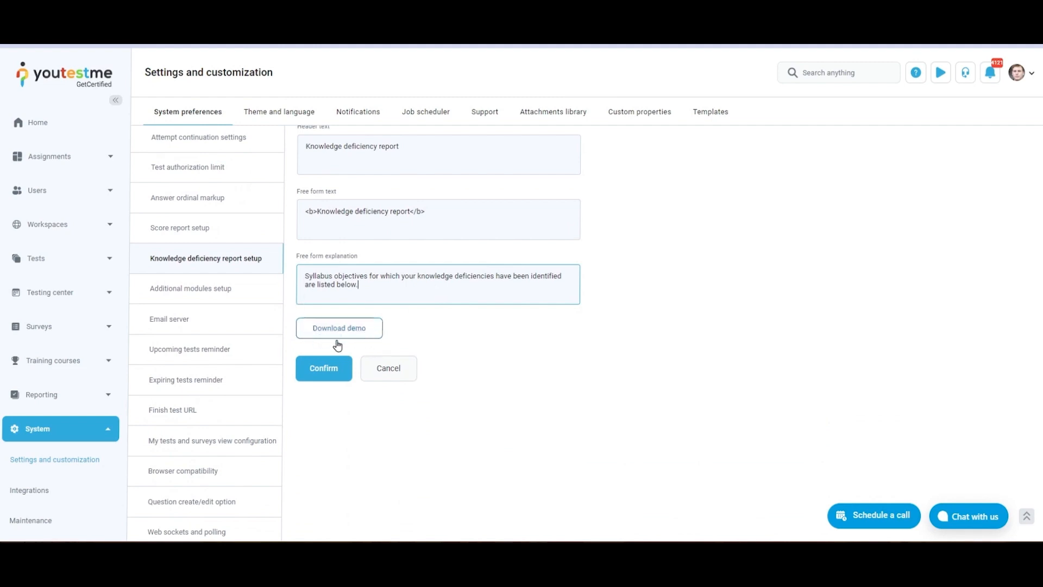
mouse_move(444, 343)
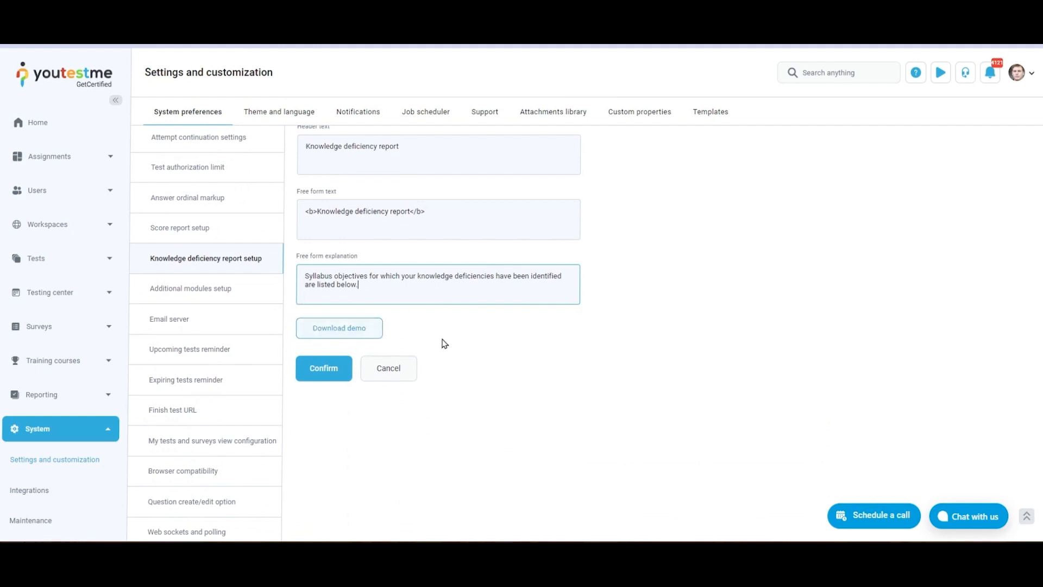
click(323, 368)
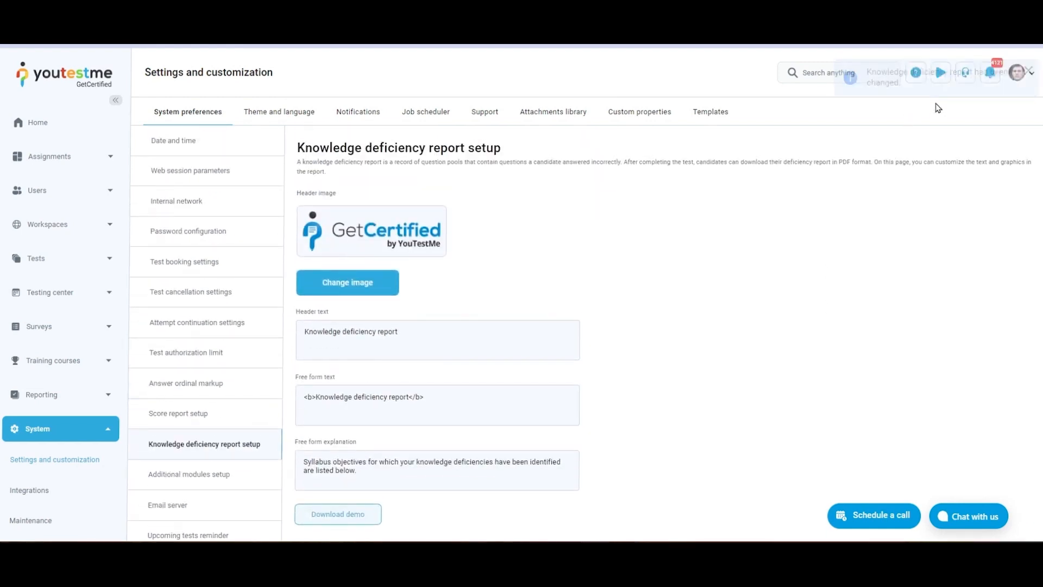
mouse_move(939, 73)
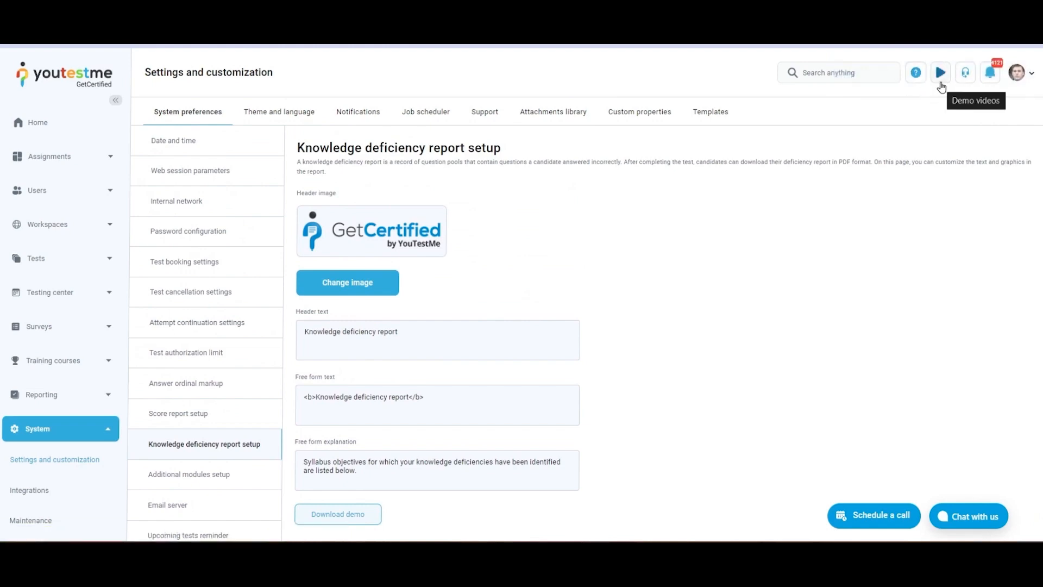
mouse_move(734, 346)
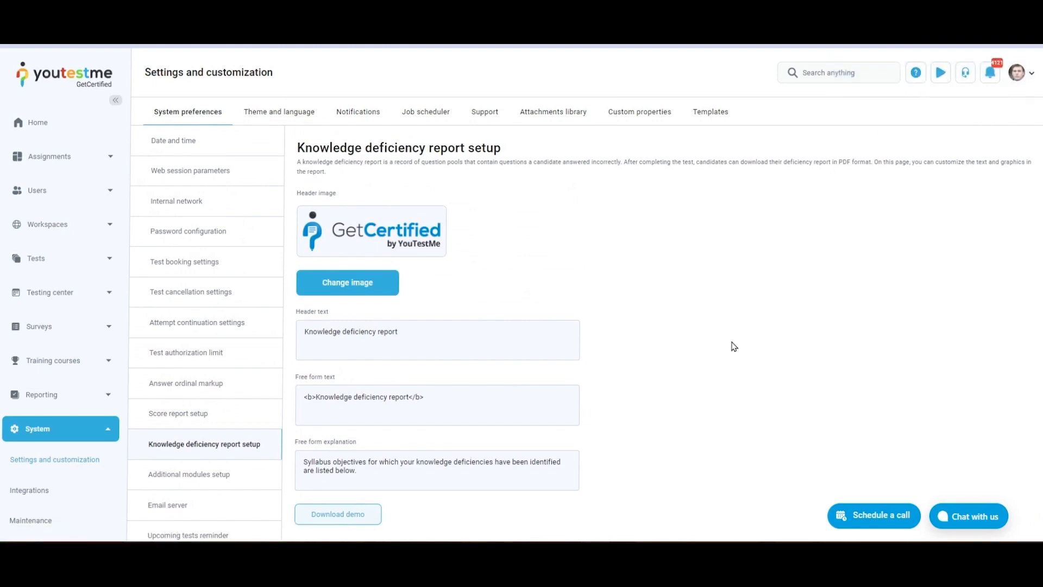